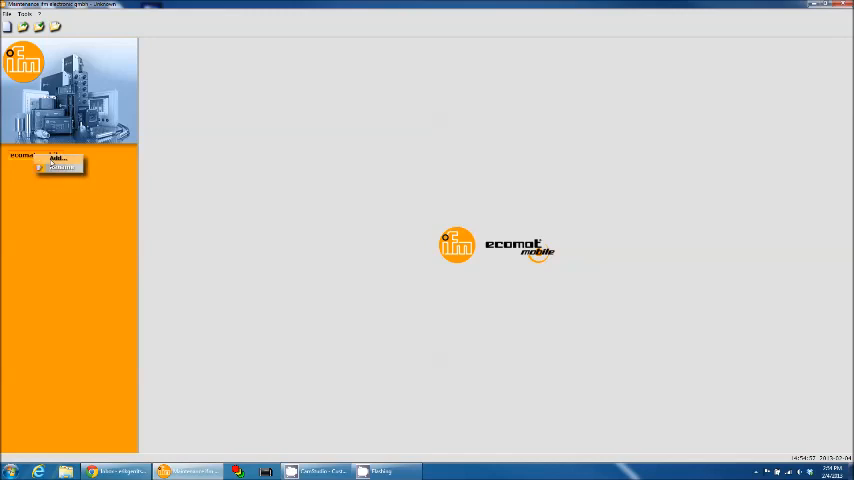
- Add a CAN interface under ecomat mobile and show its settings (CanFOX Channel1, 250 kBit)
{"action": "left_click", "coordinate": [57, 158]}
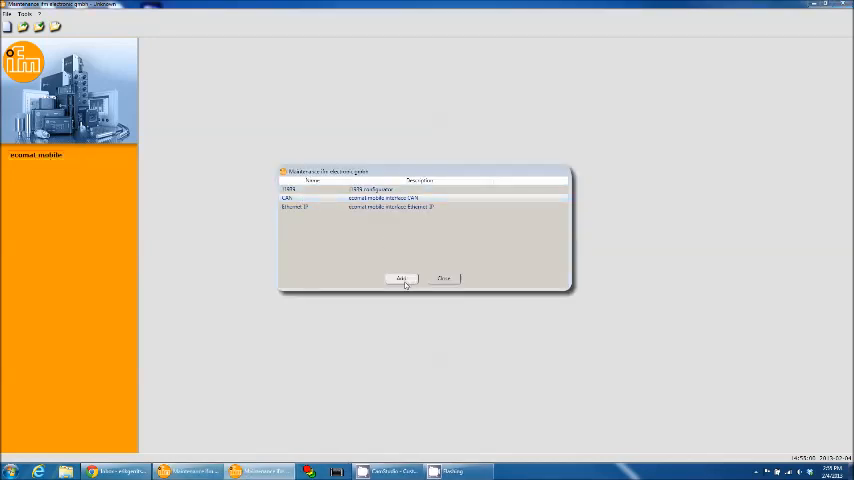
{"action": "left_click", "coordinate": [402, 277]}
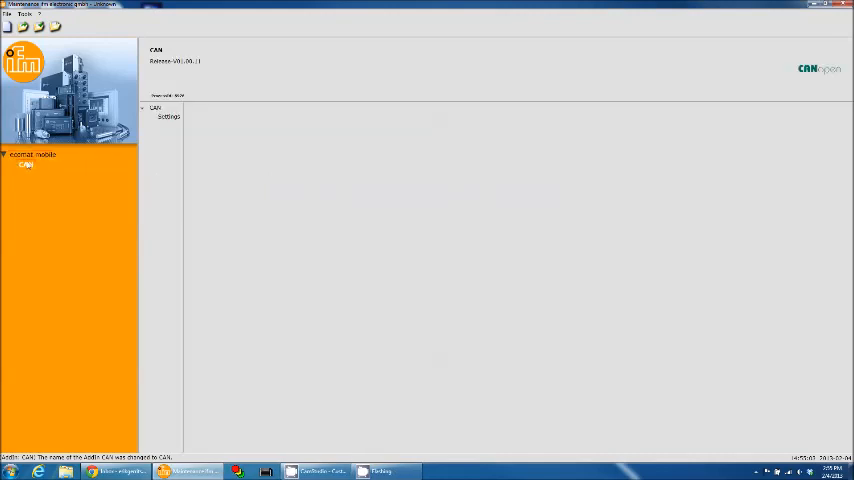
{"action": "left_click", "coordinate": [172, 117]}
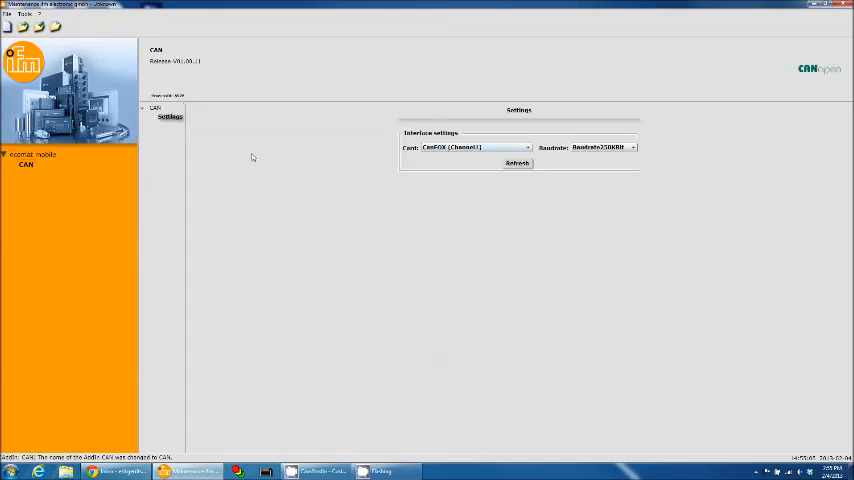
- Add a Basic System device under the CAN interface and show its device page
{"action": "right_click", "coordinate": [28, 165]}
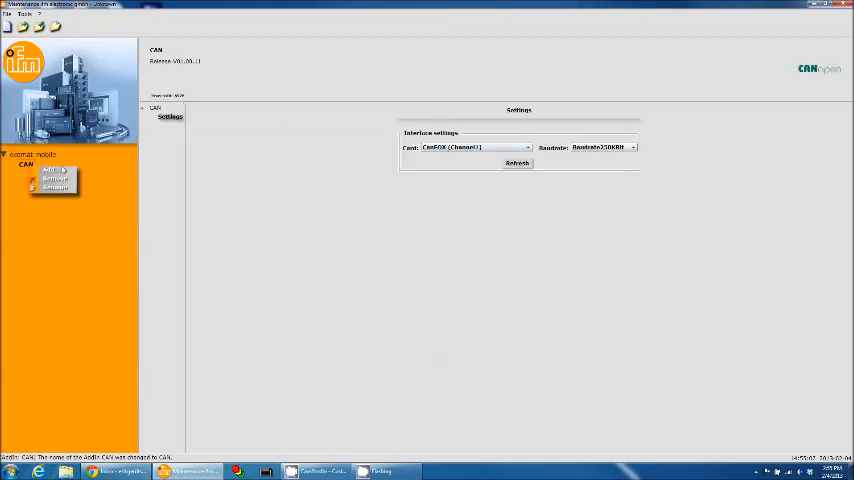
{"action": "left_click", "coordinate": [52, 169]}
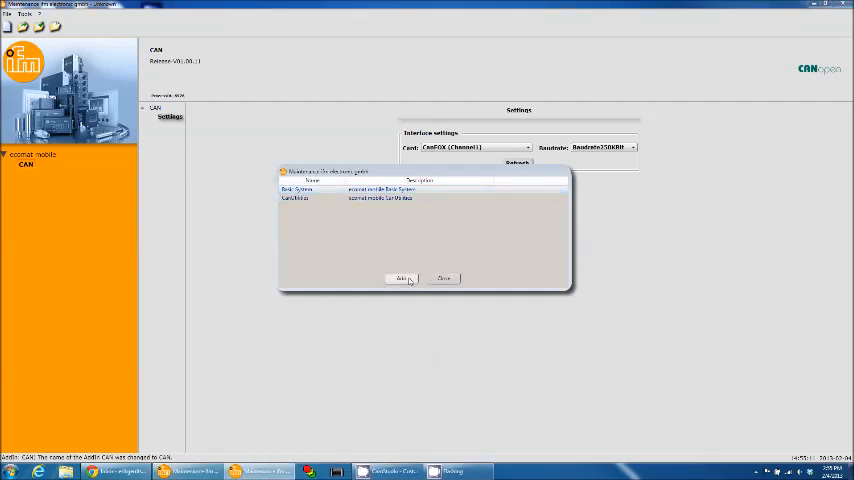
{"action": "left_click", "coordinate": [399, 278]}
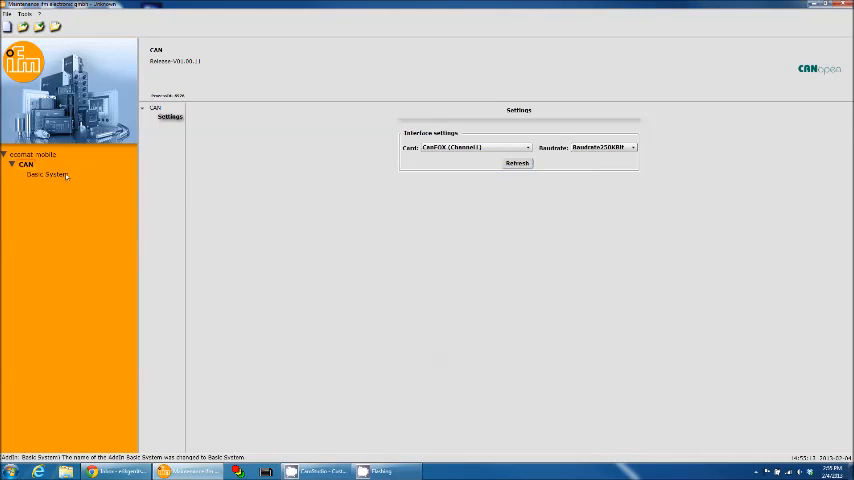
{"action": "left_click", "coordinate": [47, 176]}
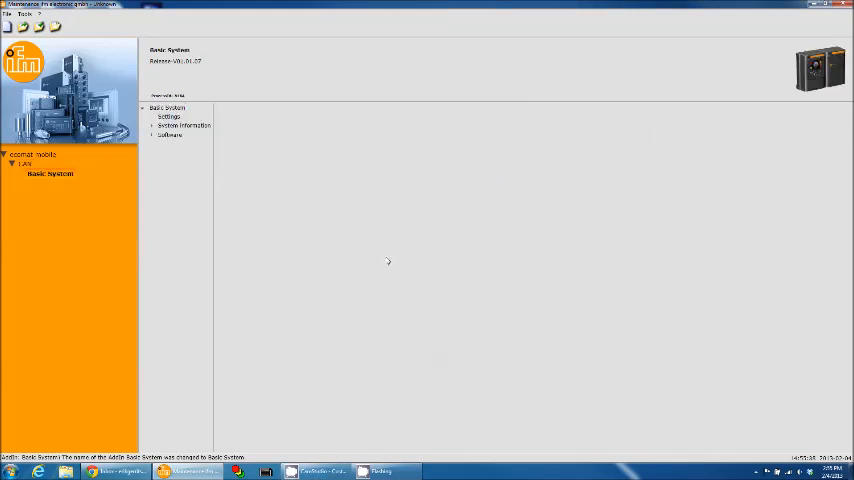
- Review Basic System settings, read the controller's Identity, and expand the Software branch
{"action": "left_click", "coordinate": [169, 116]}
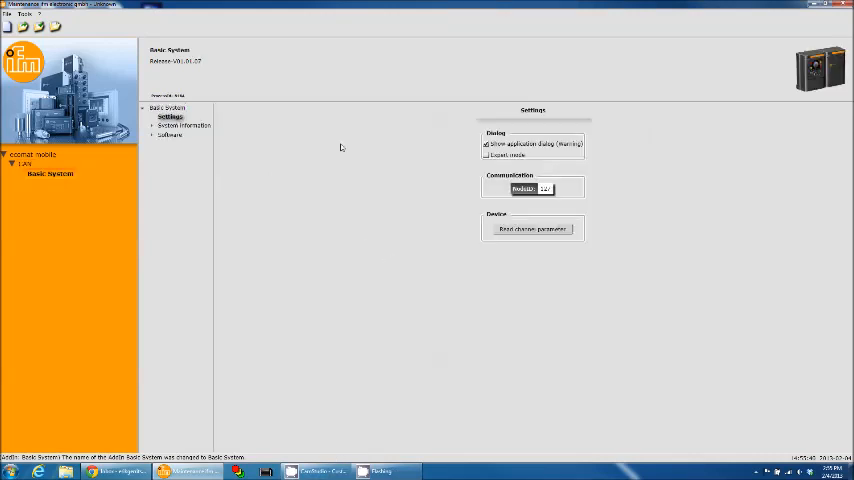
{"action": "mouse_move", "coordinate": [204, 137]}
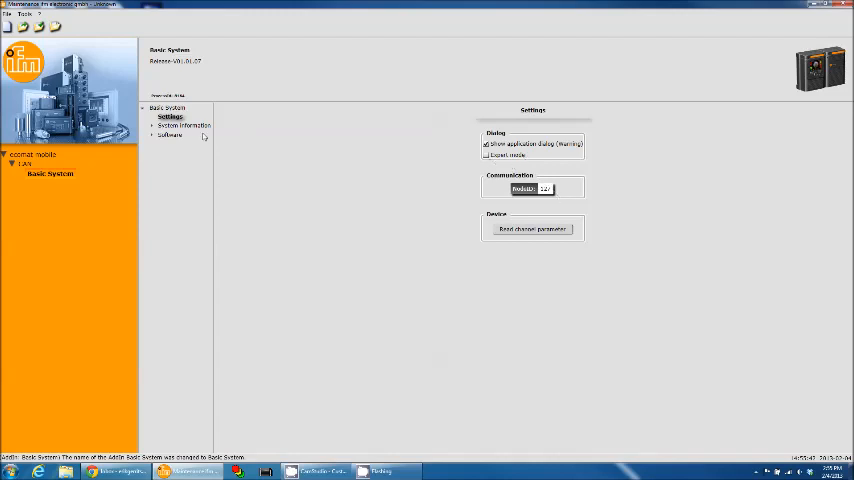
{"action": "left_click", "coordinate": [183, 126]}
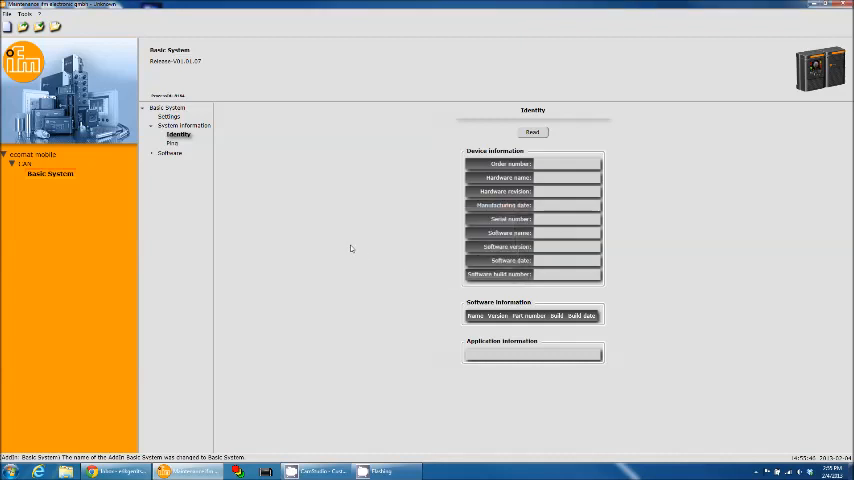
{"action": "left_click", "coordinate": [50, 173]}
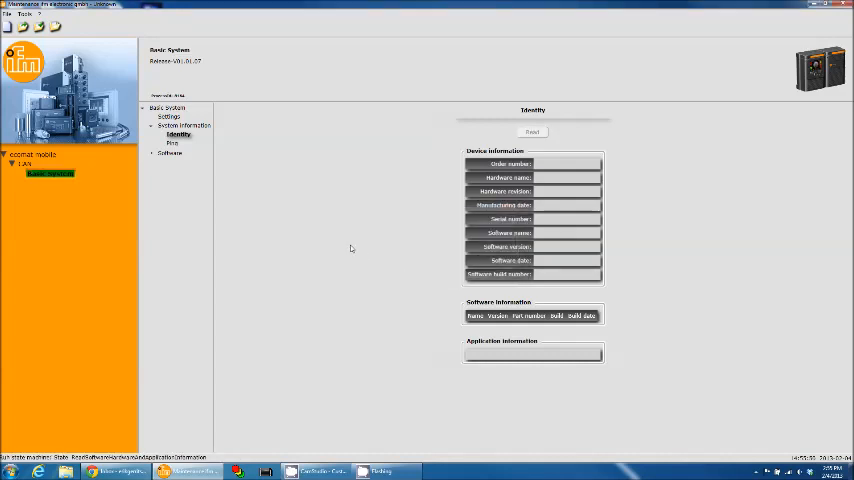
{"action": "left_click", "coordinate": [532, 131]}
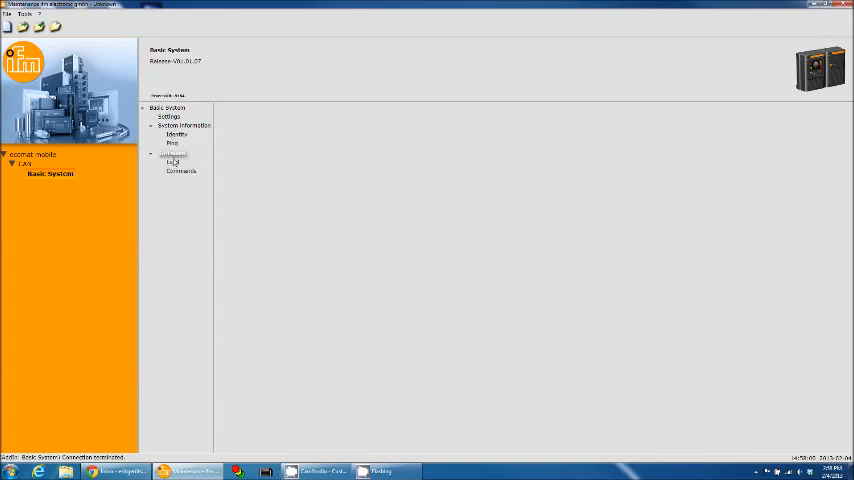
- Select the latest BasicSystem V02.00.03 .resx firmware file on the Load software page
{"action": "left_click", "coordinate": [173, 162]}
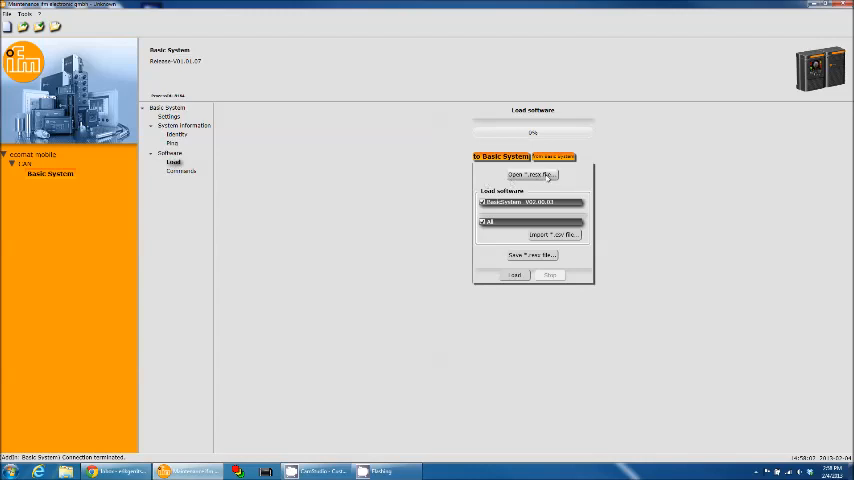
{"action": "left_click", "coordinate": [529, 174]}
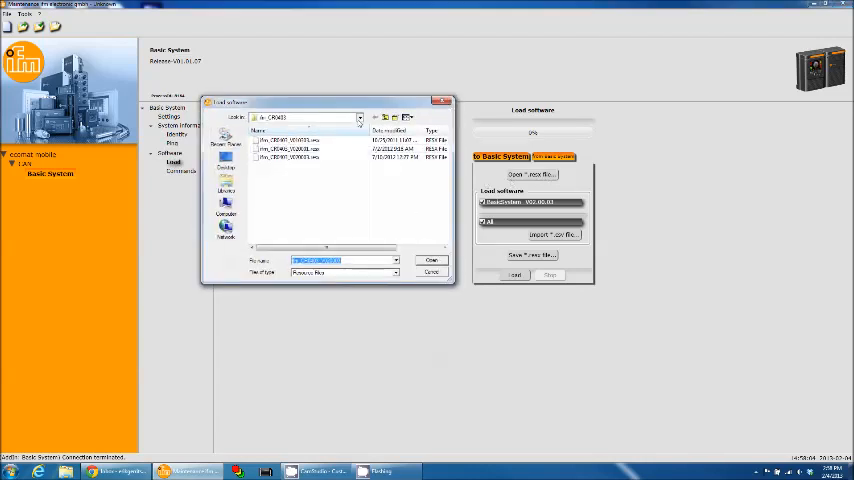
{"action": "left_click", "coordinate": [356, 118]}
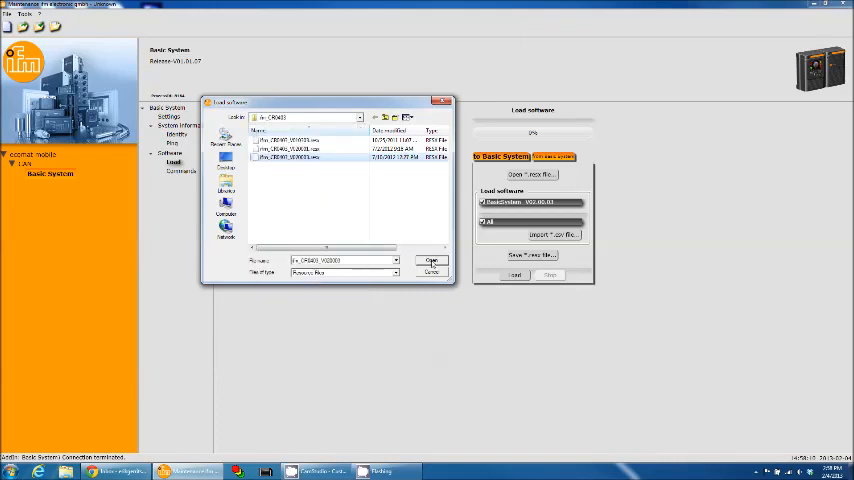
{"action": "left_click", "coordinate": [429, 260]}
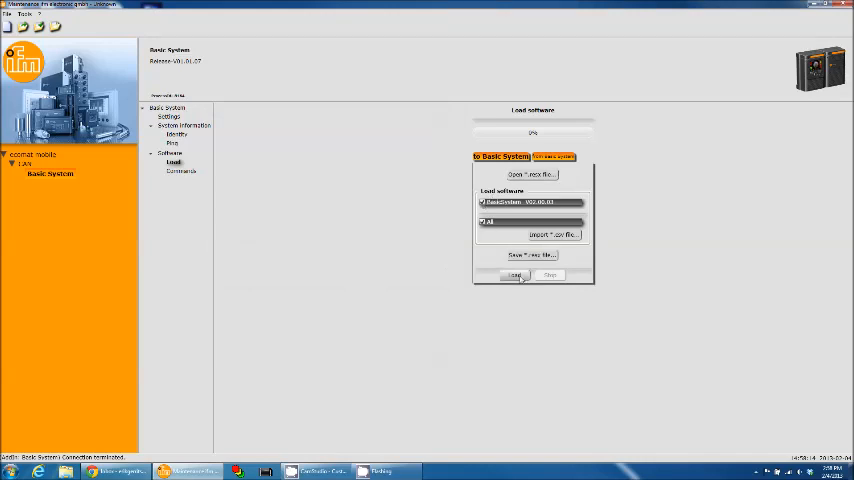
- Load the firmware, accepting the Stop application warning, then save the maintenance configuration
{"action": "left_click", "coordinate": [512, 275]}
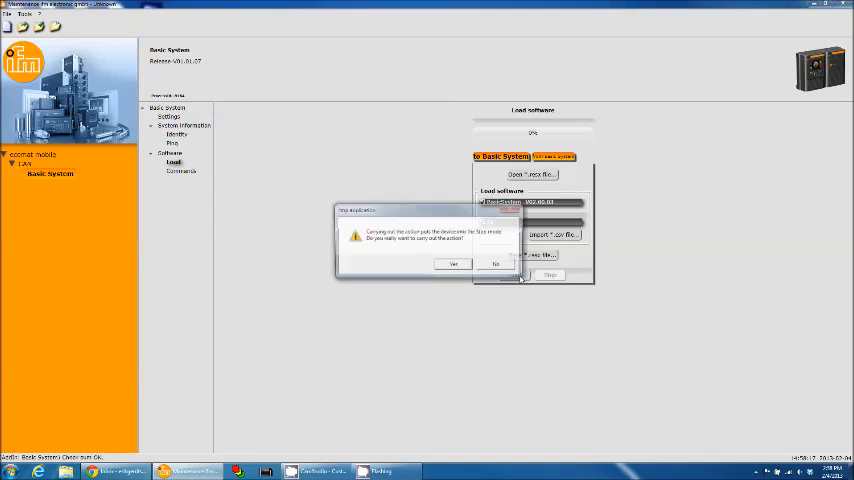
{"action": "left_click", "coordinate": [453, 264]}
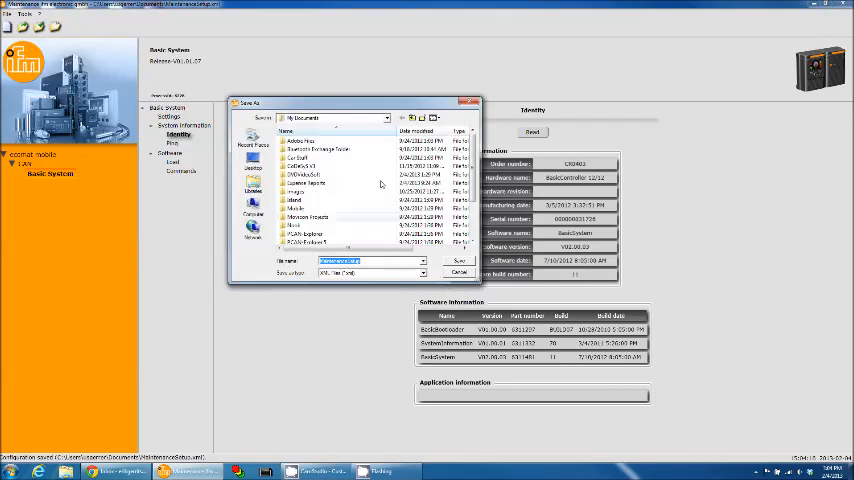
{"action": "left_click", "coordinate": [447, 260]}
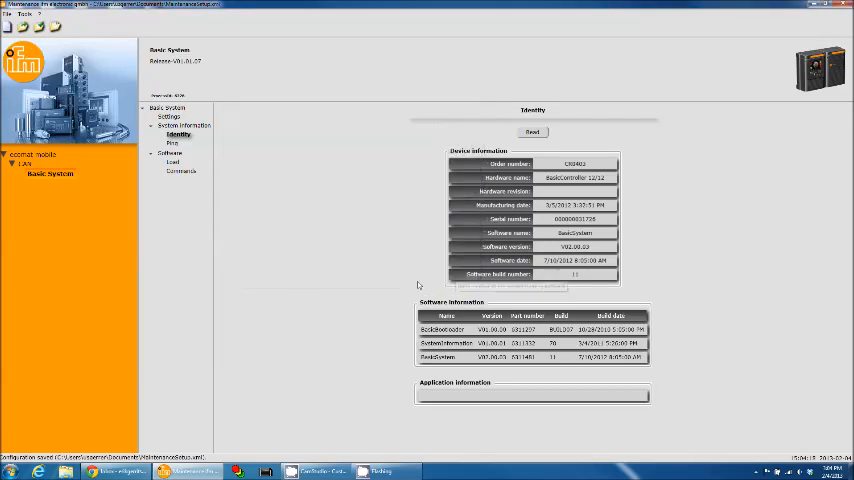